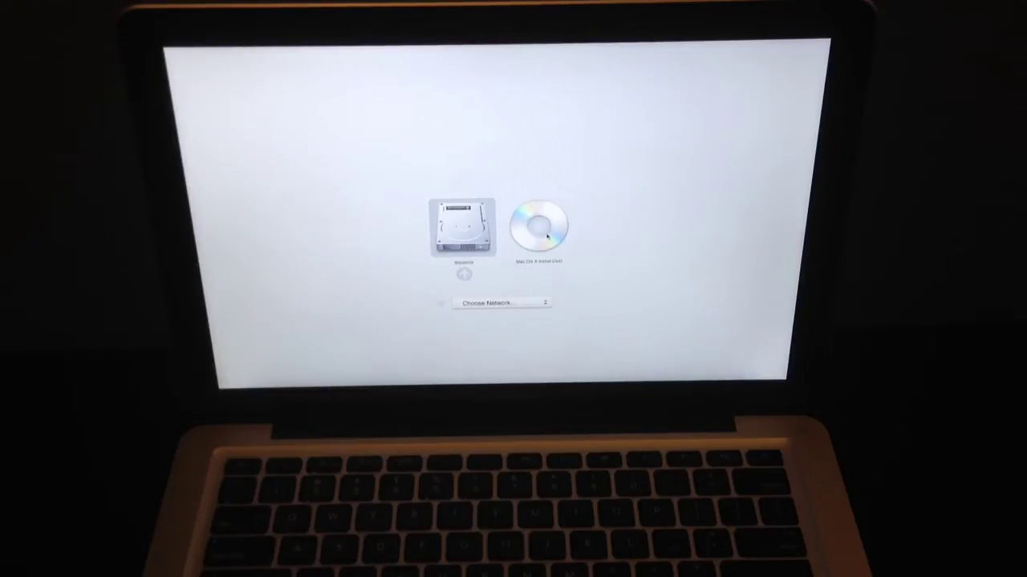
- Select the Mac OS X Install DVD instead of the Macintosh drive as startup disk
{"action": "left_click", "coordinate": [539, 227]}
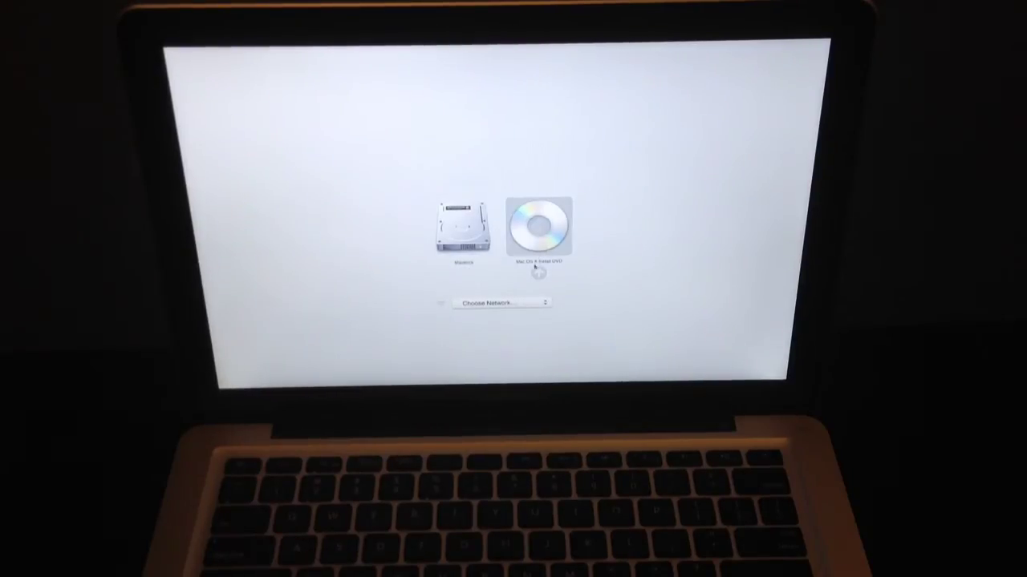